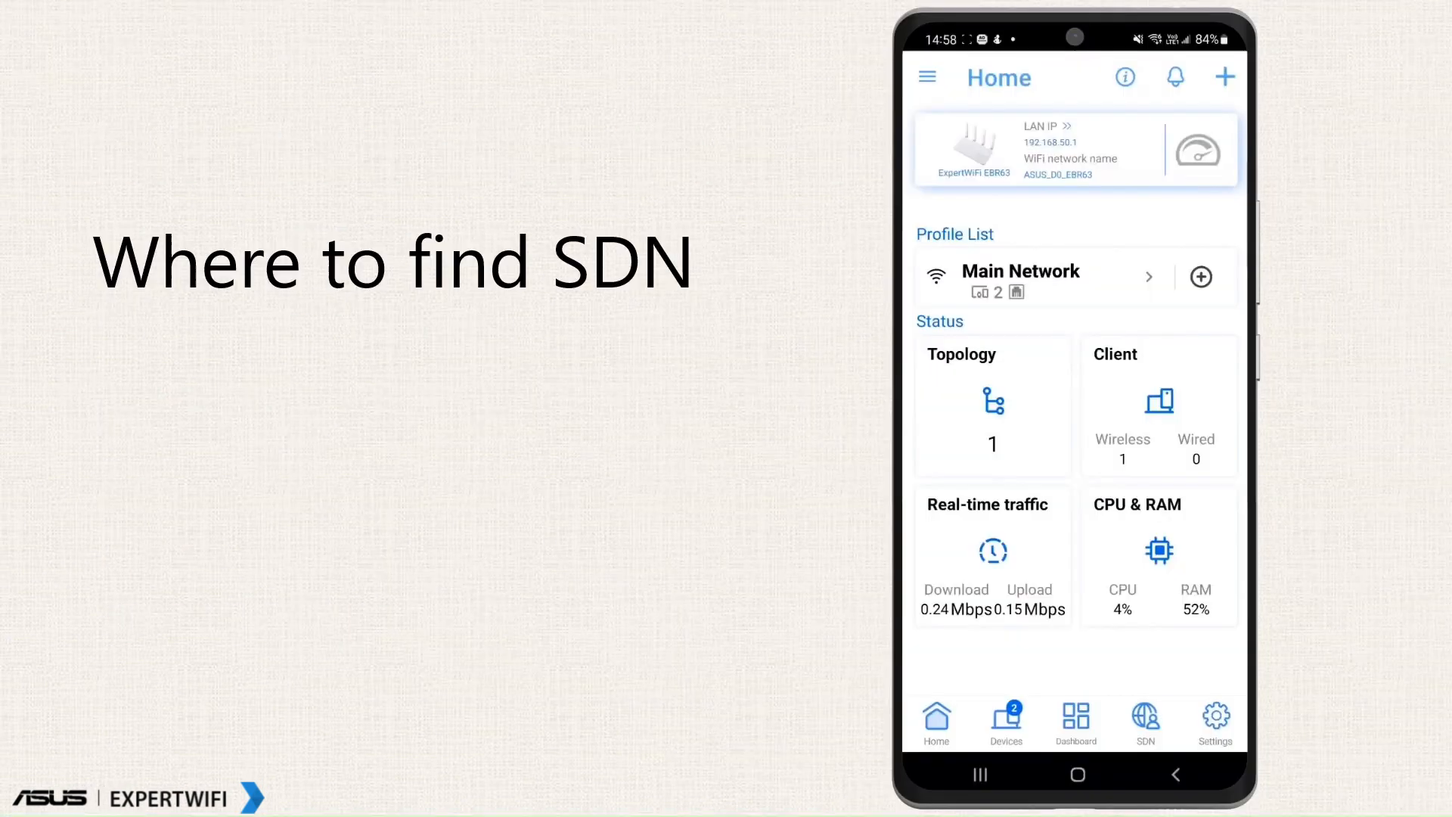
# Step: Switch to the SDN tab and scroll through the network types down to Customized Network
pyautogui.click(1146, 721)
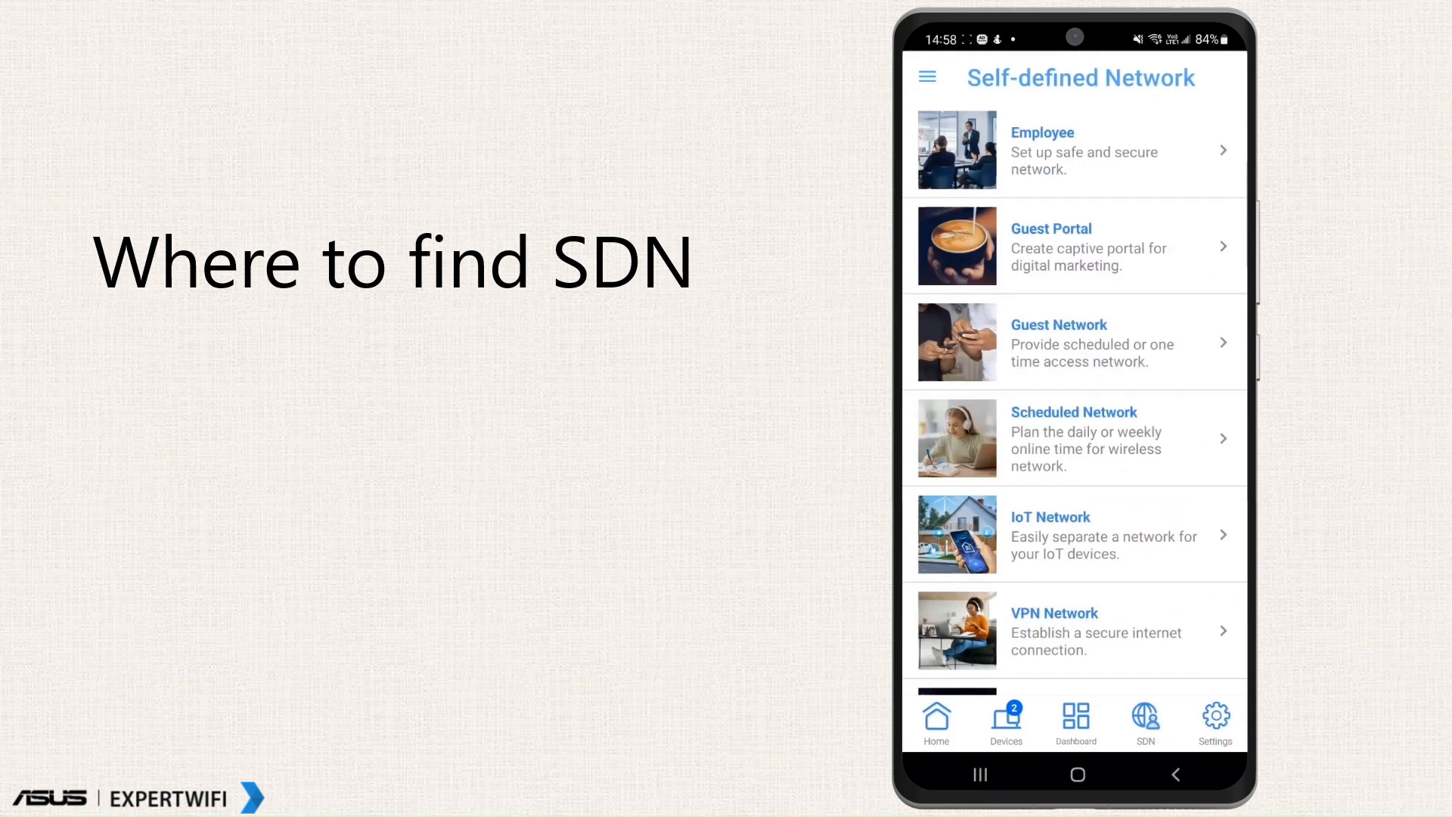
pyautogui.scroll(-3)
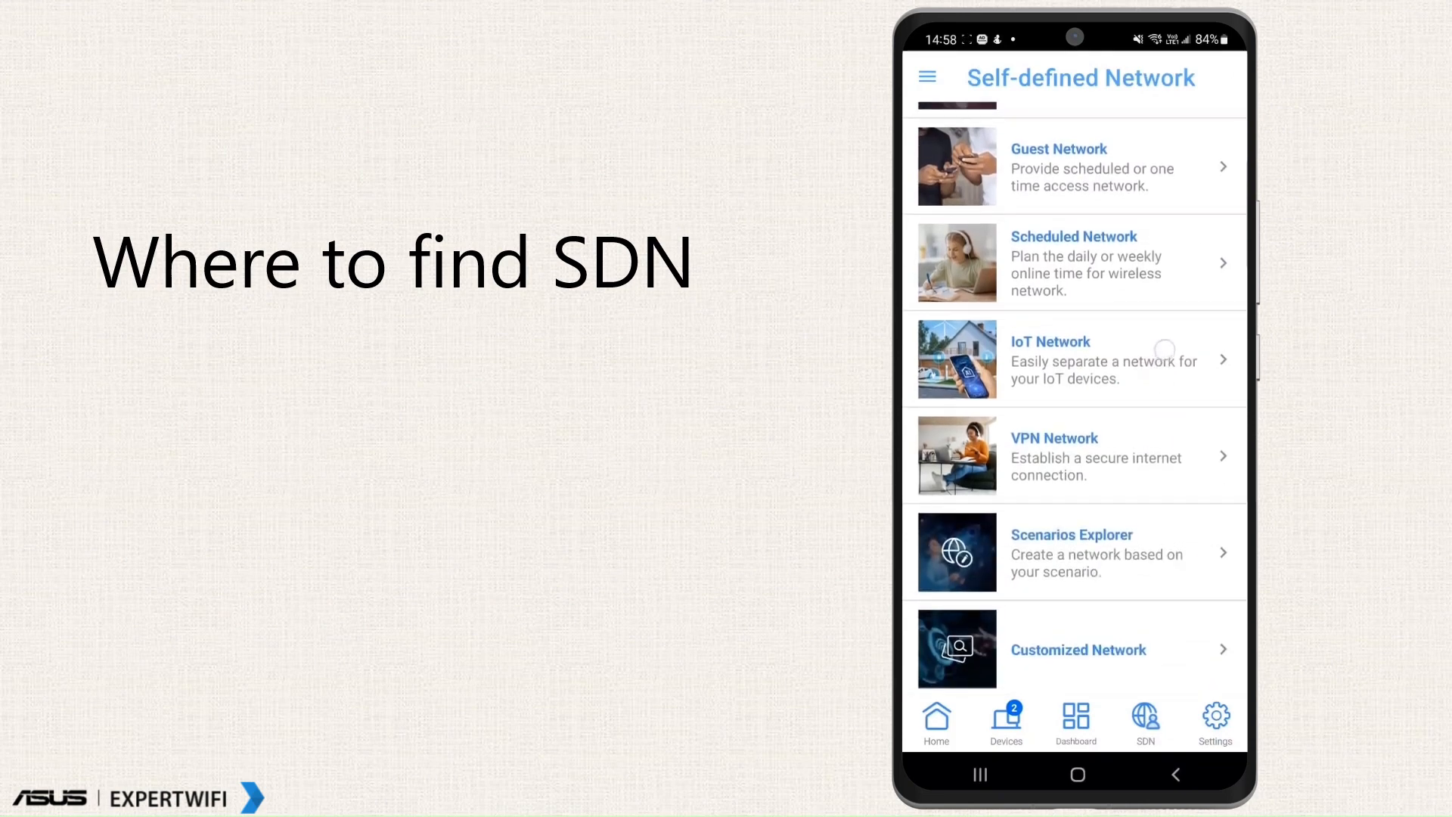
pyautogui.scroll(-3)
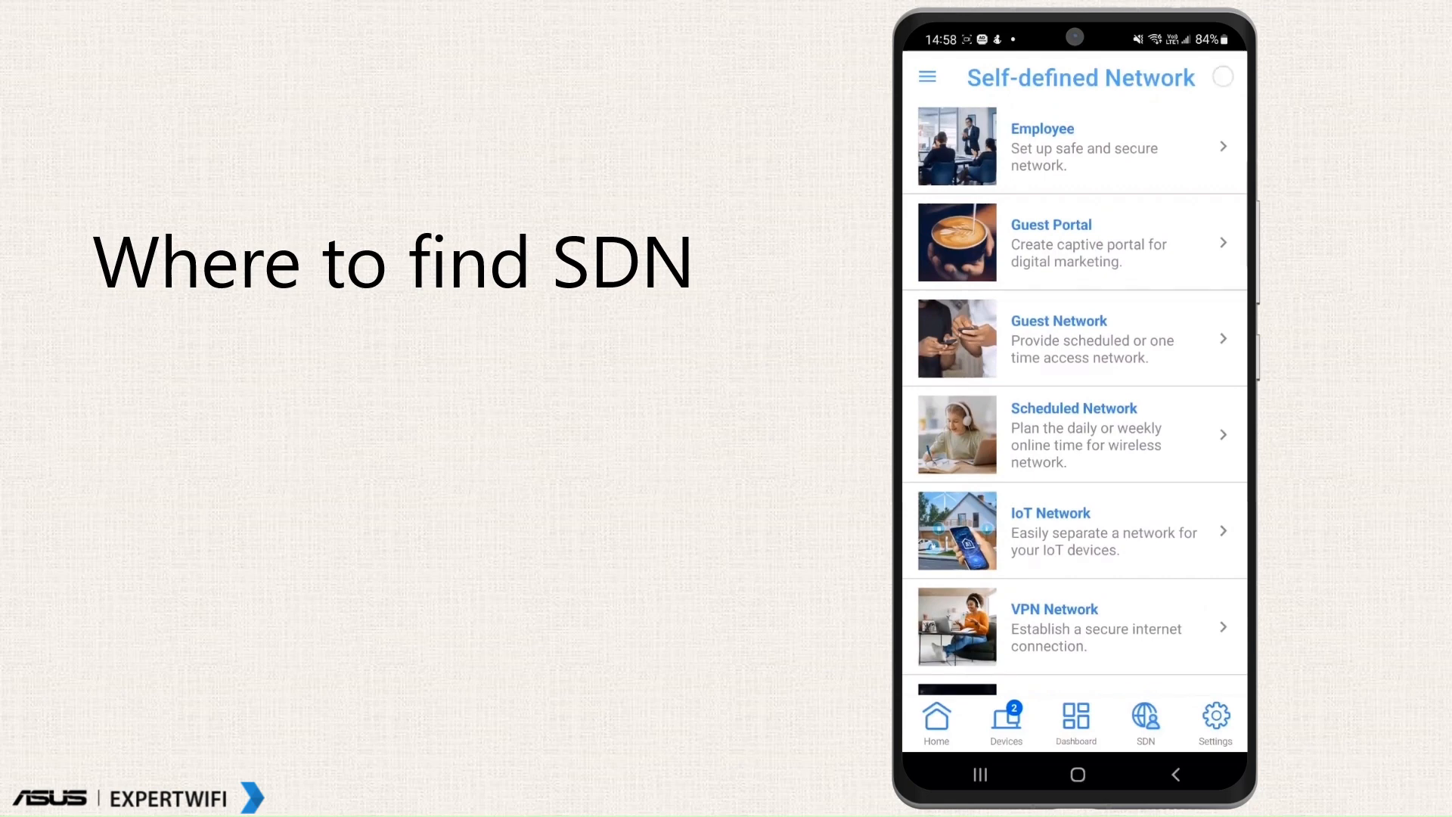
# Step: Open the Employee network form, then the Guest Portal form with its portal and brand fields
pyautogui.click(1073, 146)
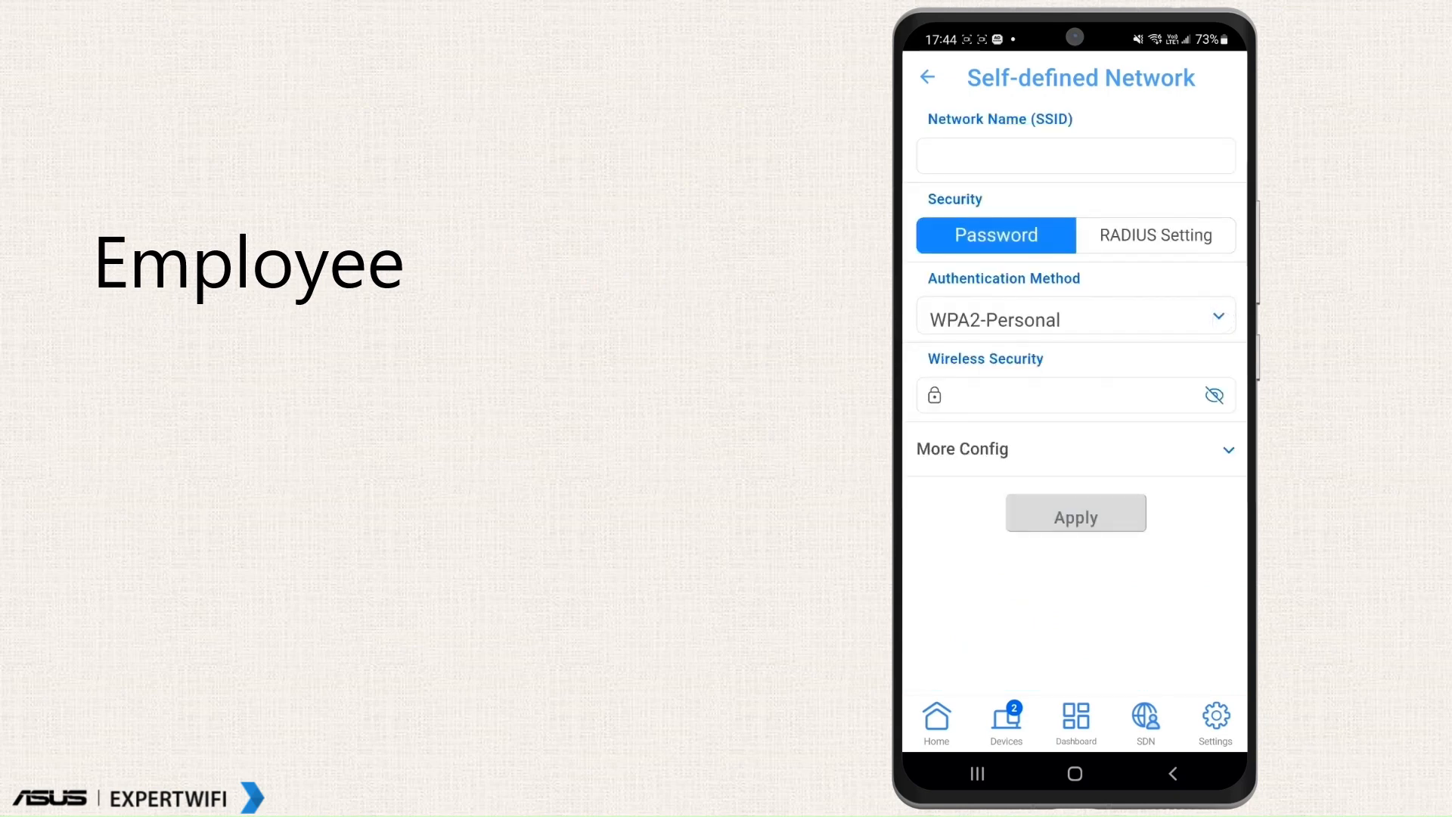
pyautogui.click(1073, 449)
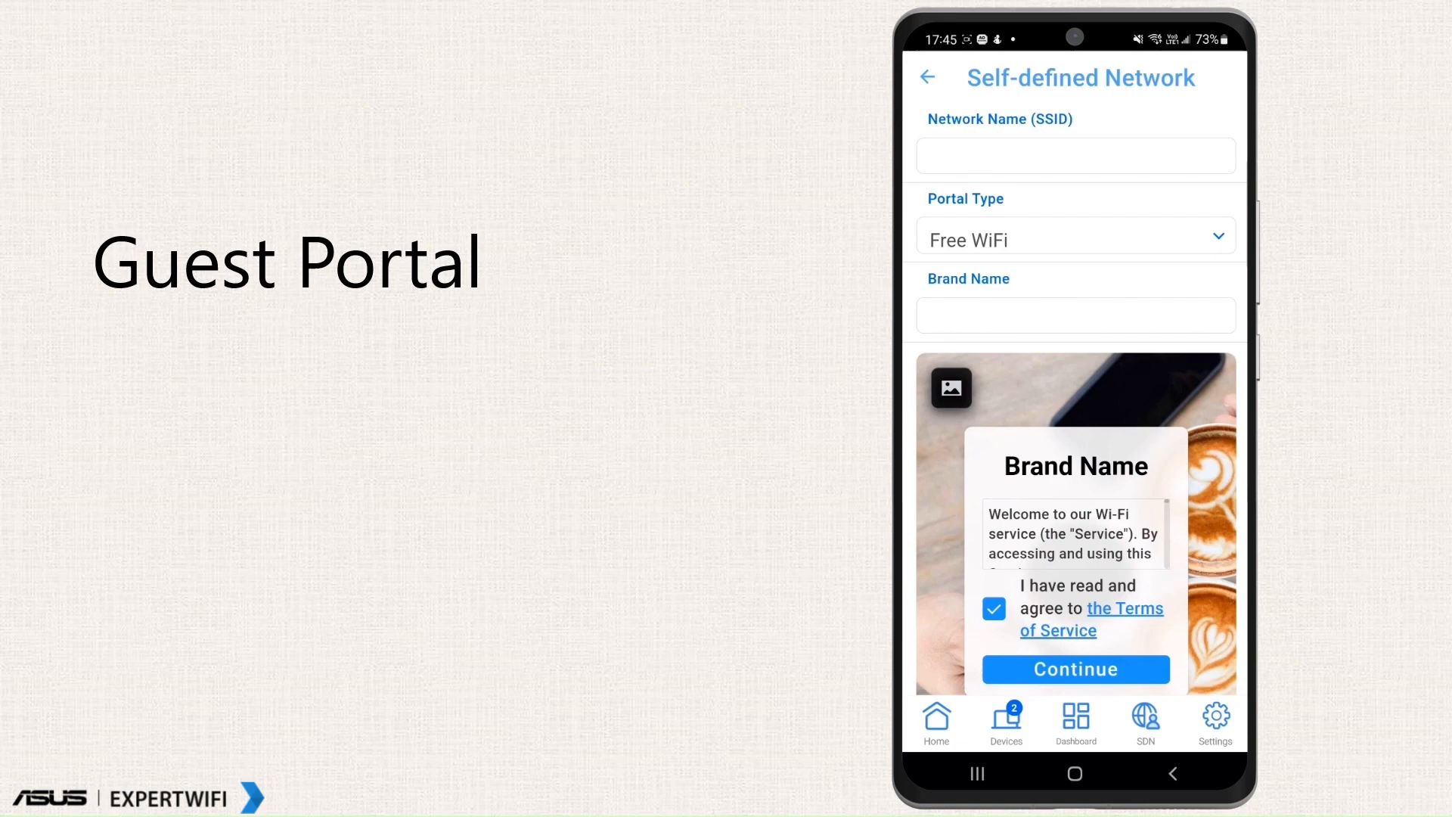
# Step: Enable WiFi Scheduling on the Guest Portal form, review its times, and return to the type list
pyautogui.scroll(-3)
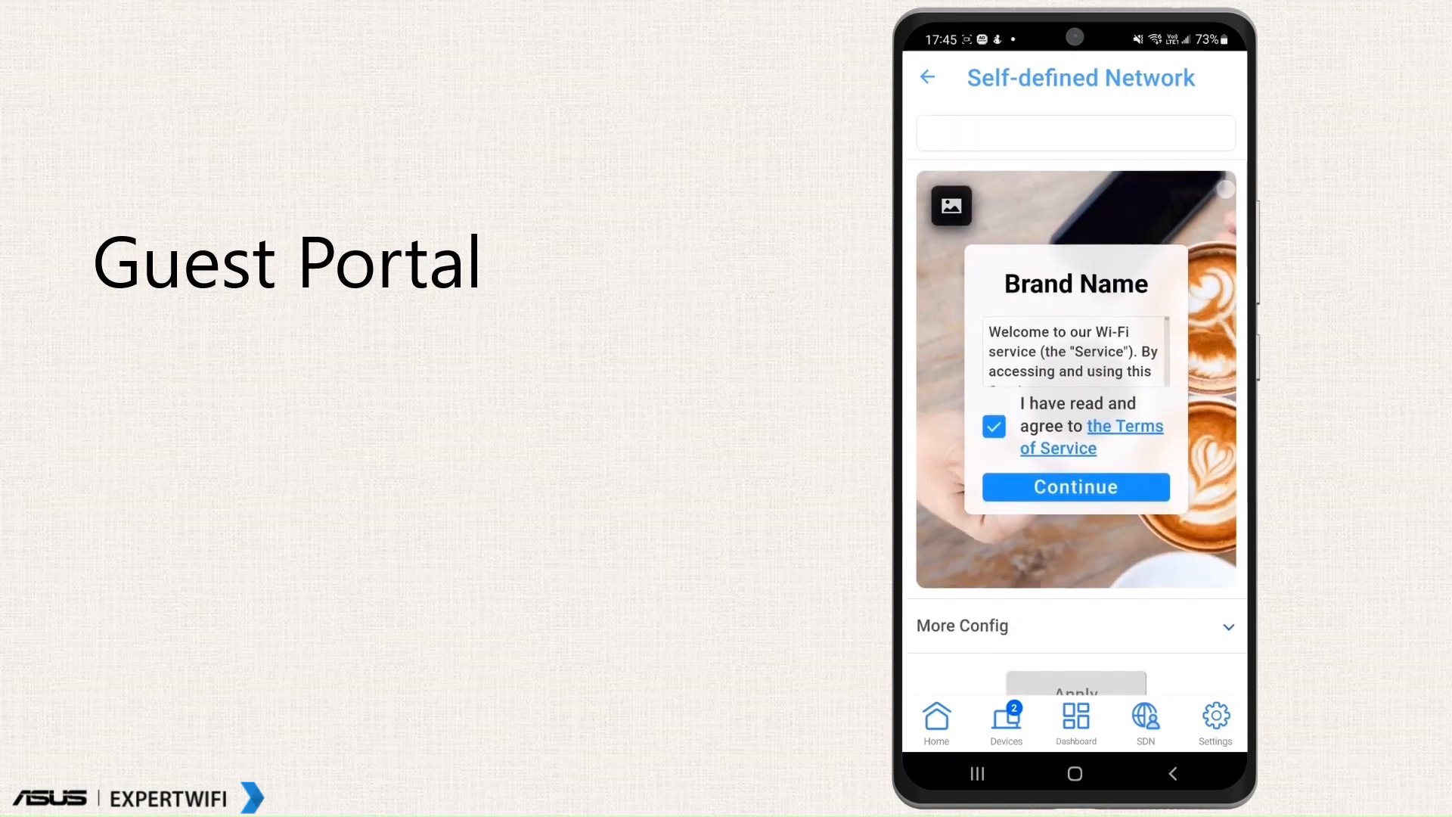
pyautogui.scroll(-3)
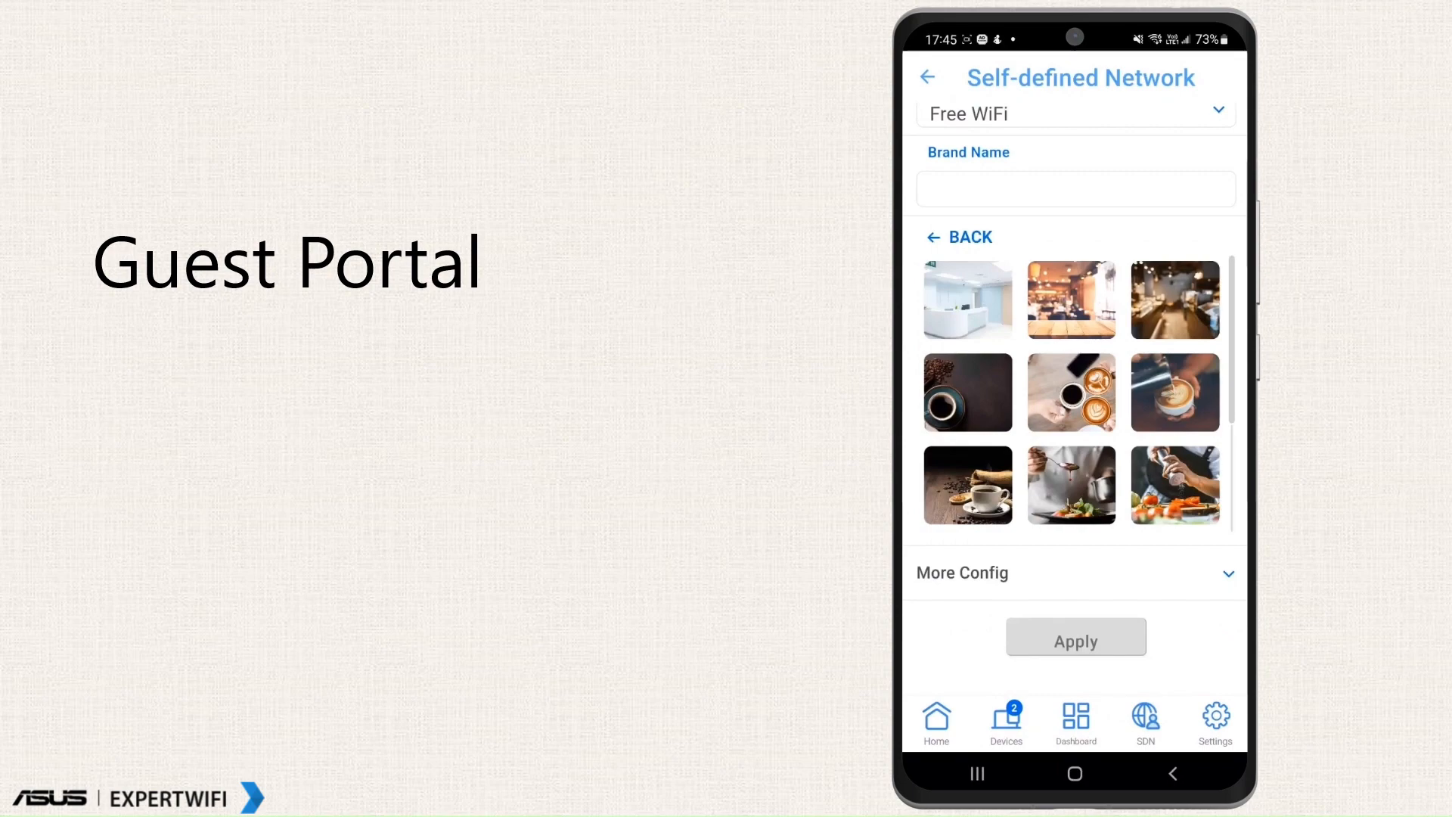
pyautogui.scroll(-3)
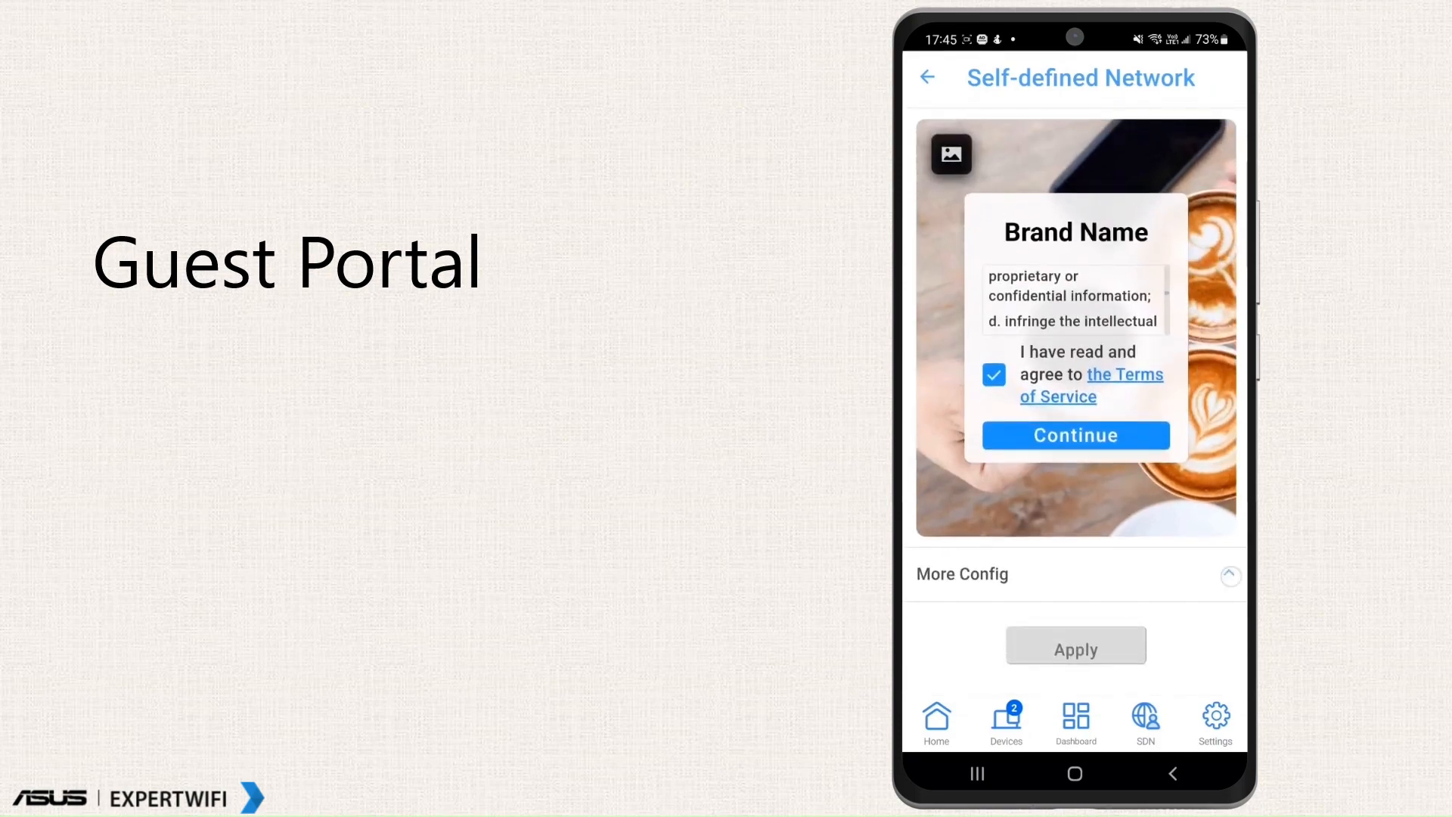
pyautogui.scroll(-3)
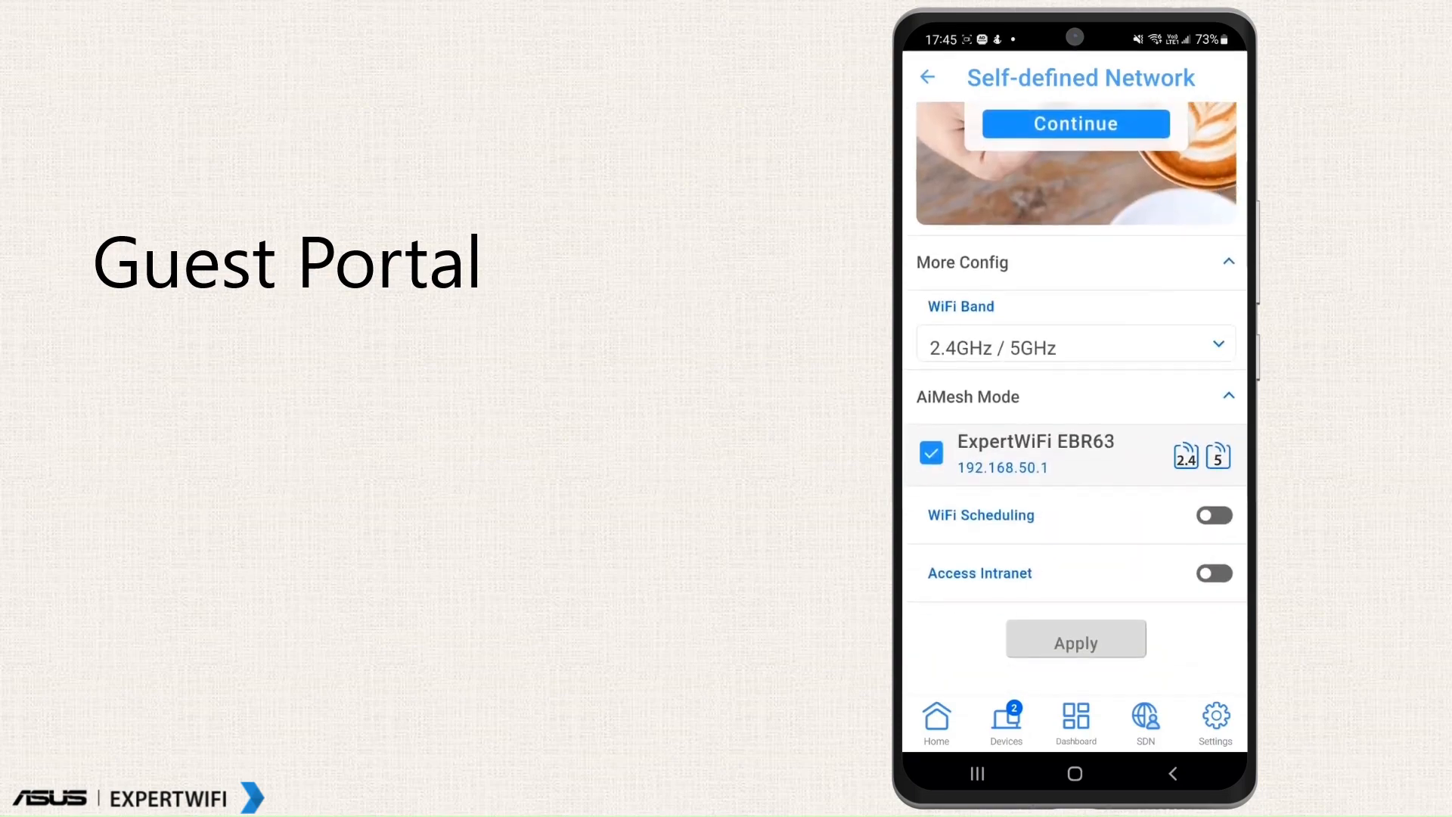
pyautogui.click(1212, 515)
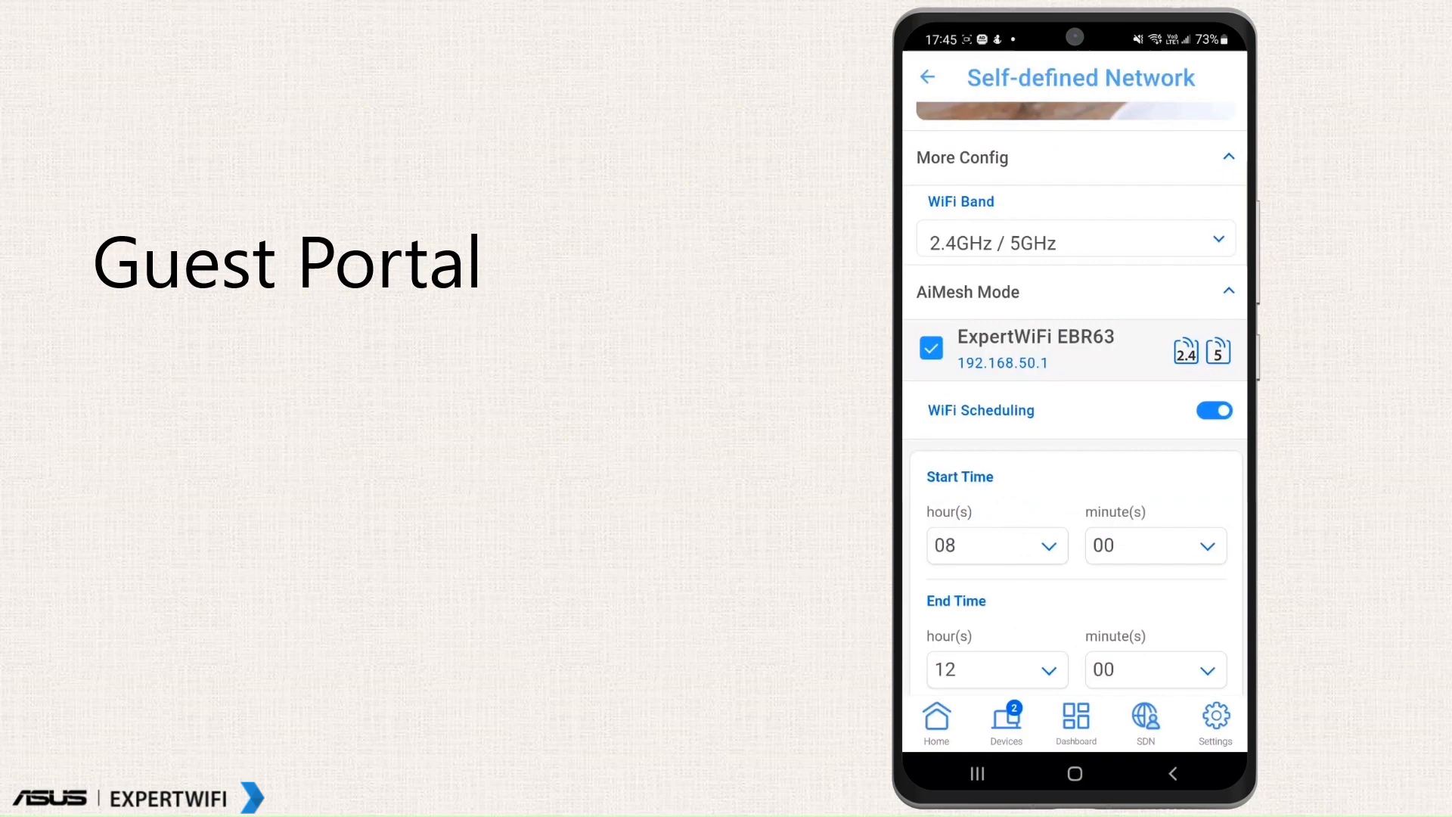
pyautogui.scroll(-3)
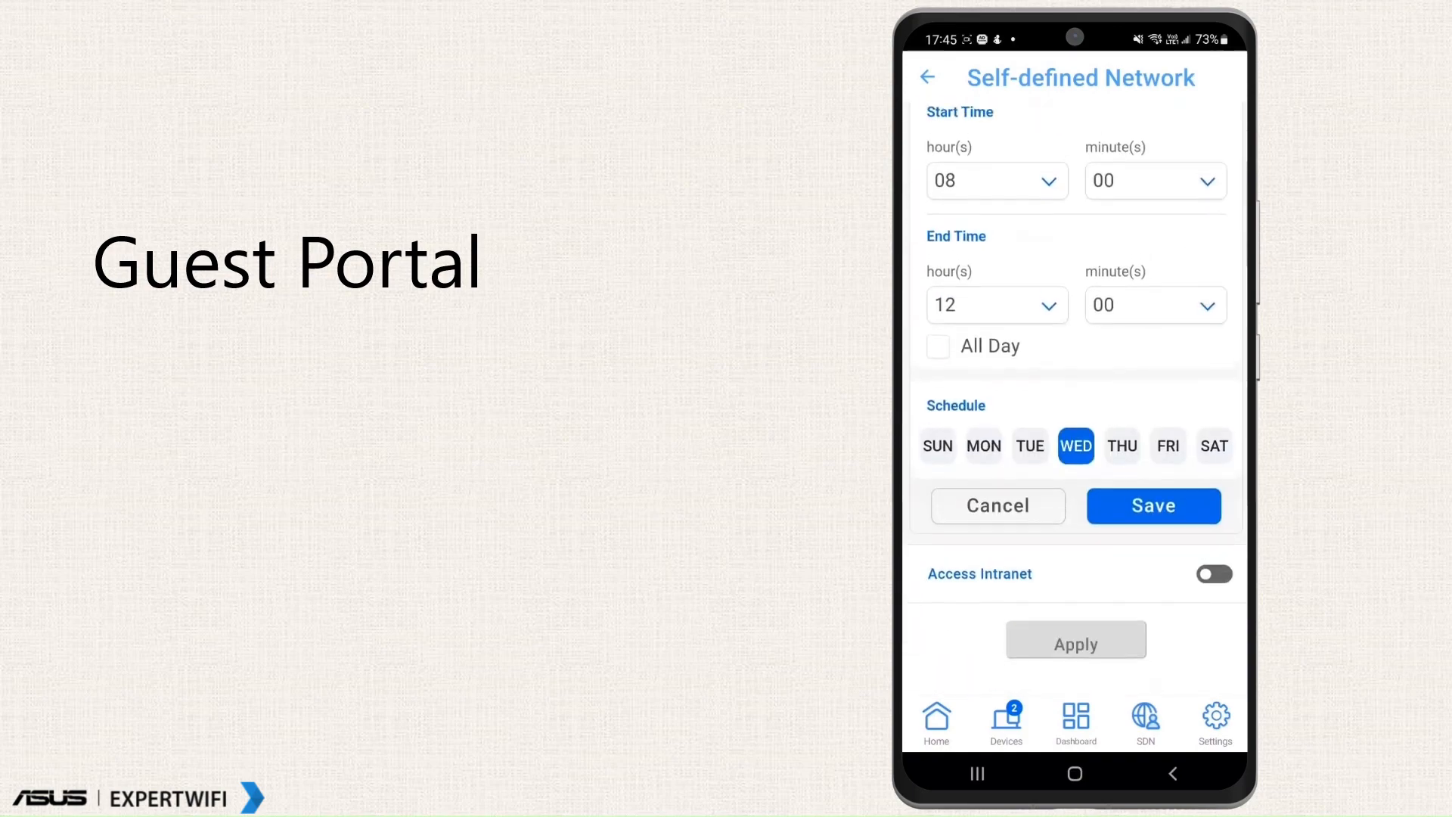
pyautogui.click(927, 77)
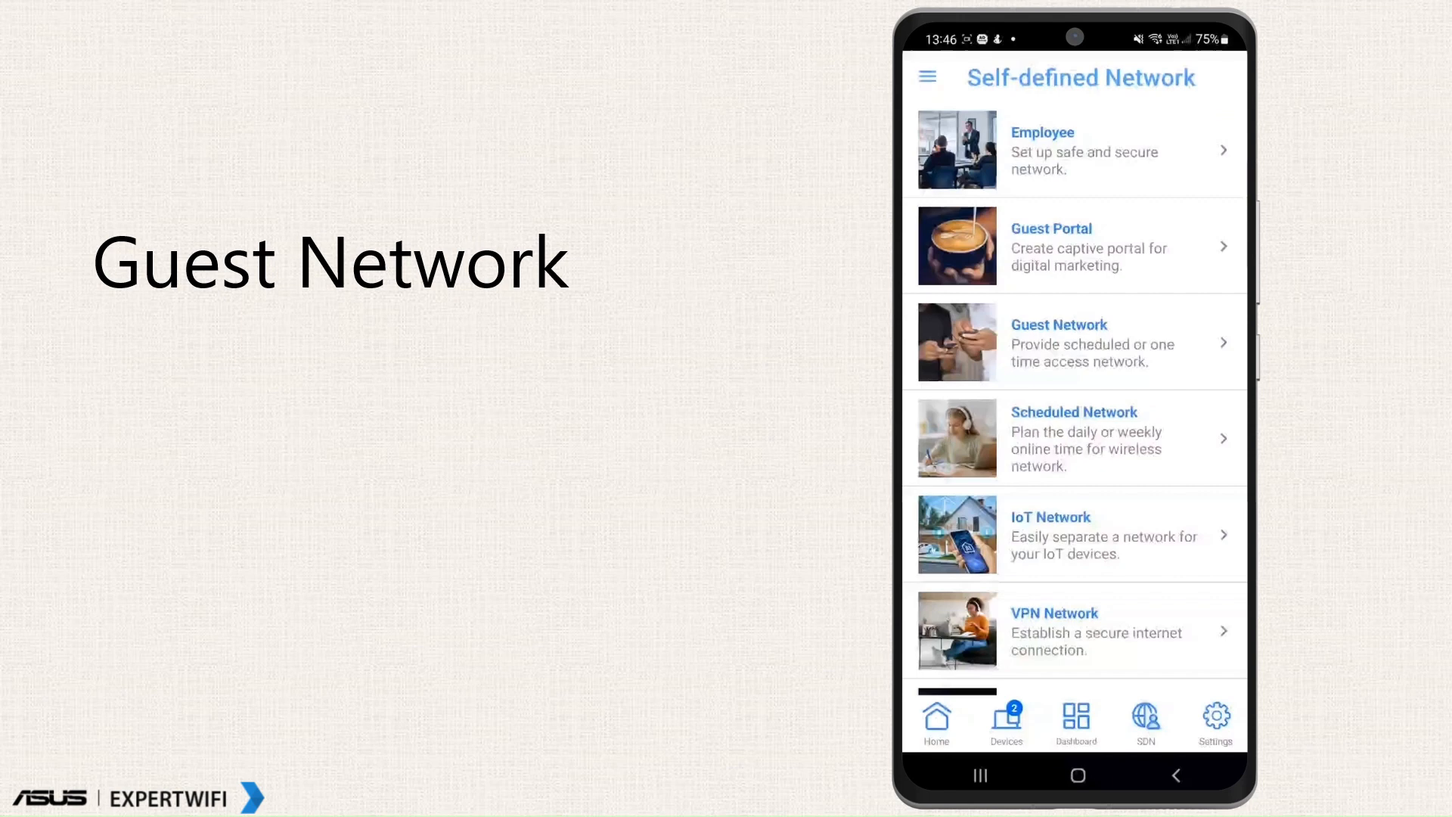
pyautogui.click(1073, 341)
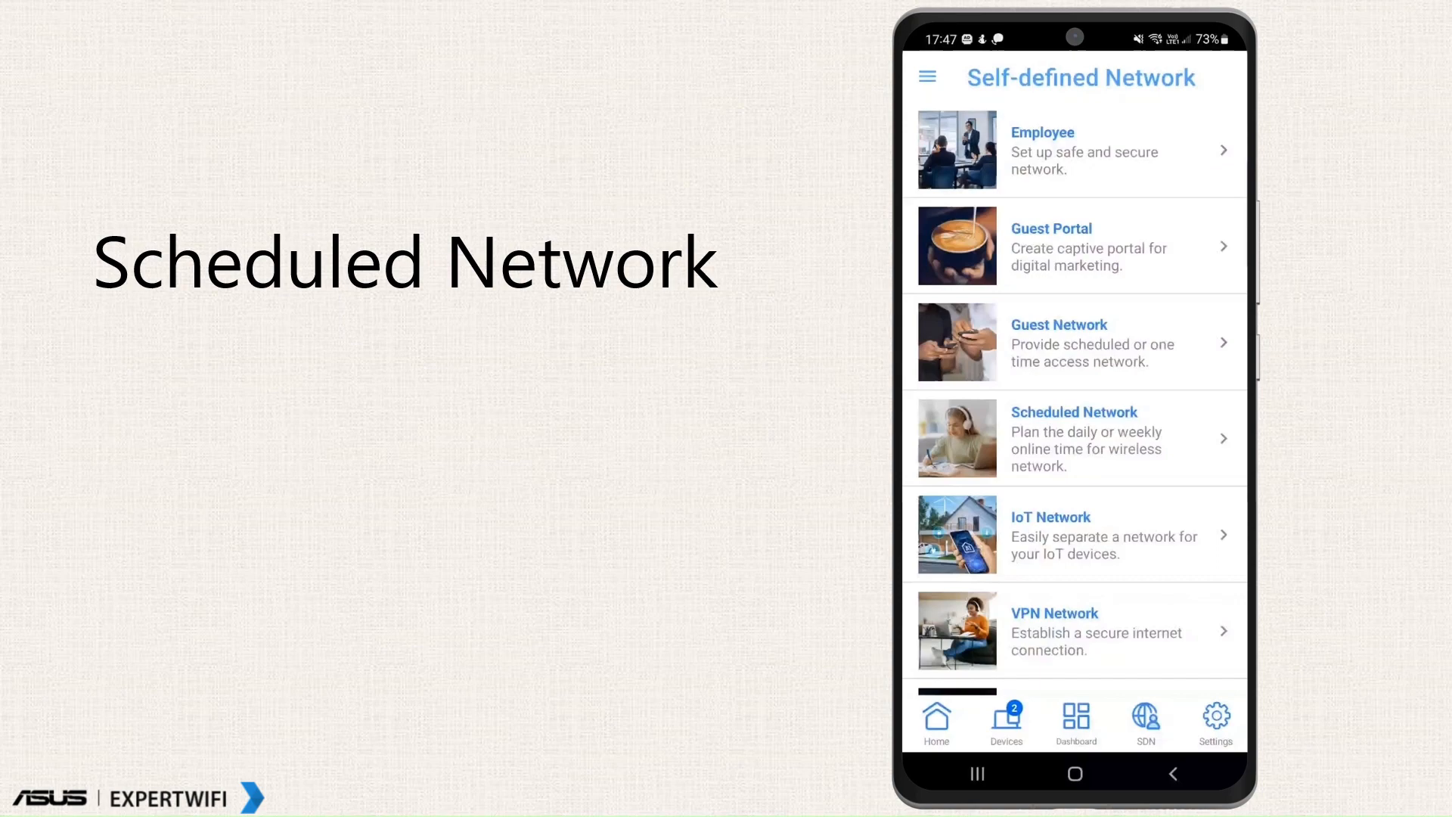
# Step: Open Scheduled Network, add a new online schedule profile, then go back to the type list
pyautogui.click(1074, 437)
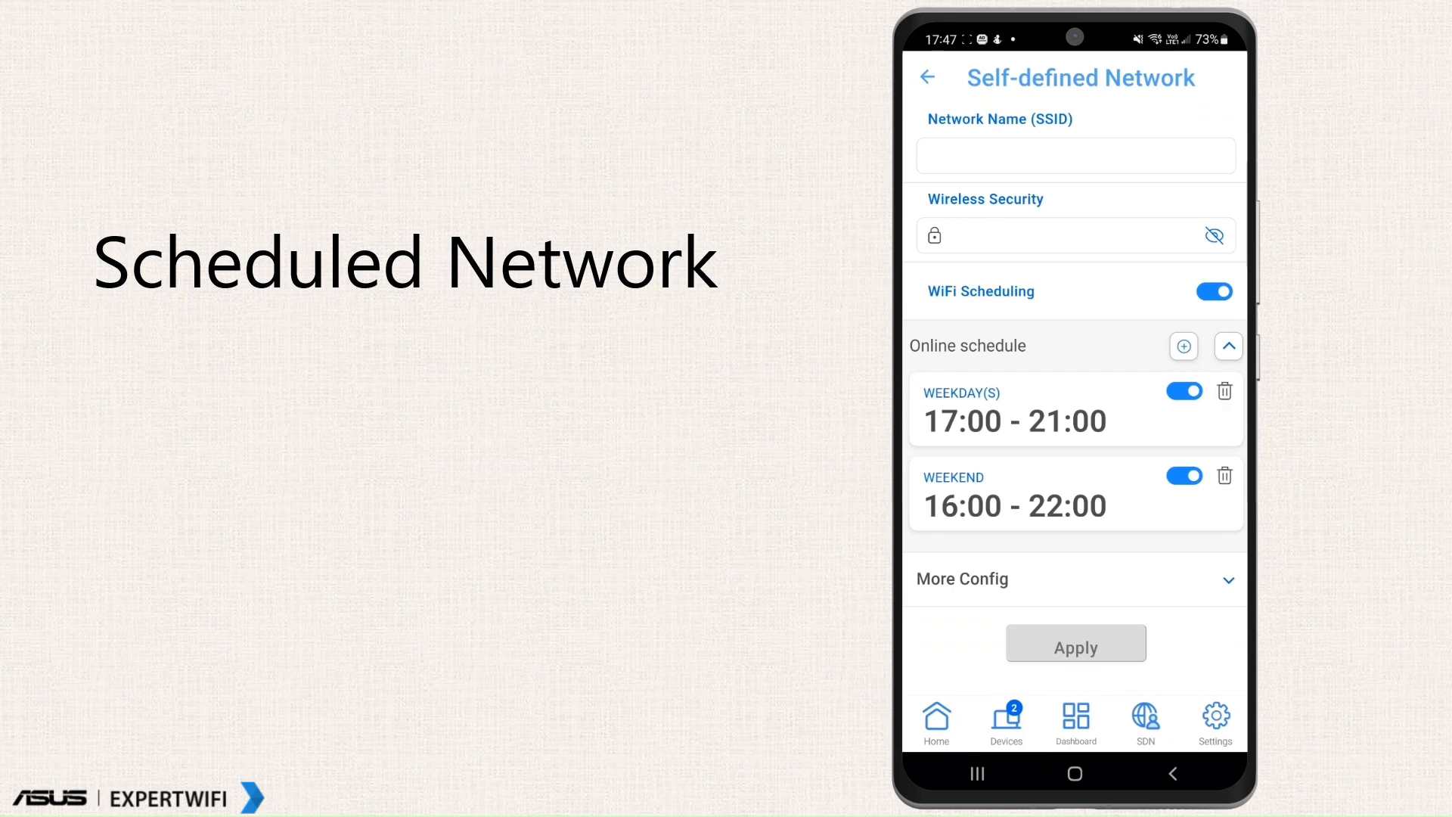
pyautogui.click(1183, 346)
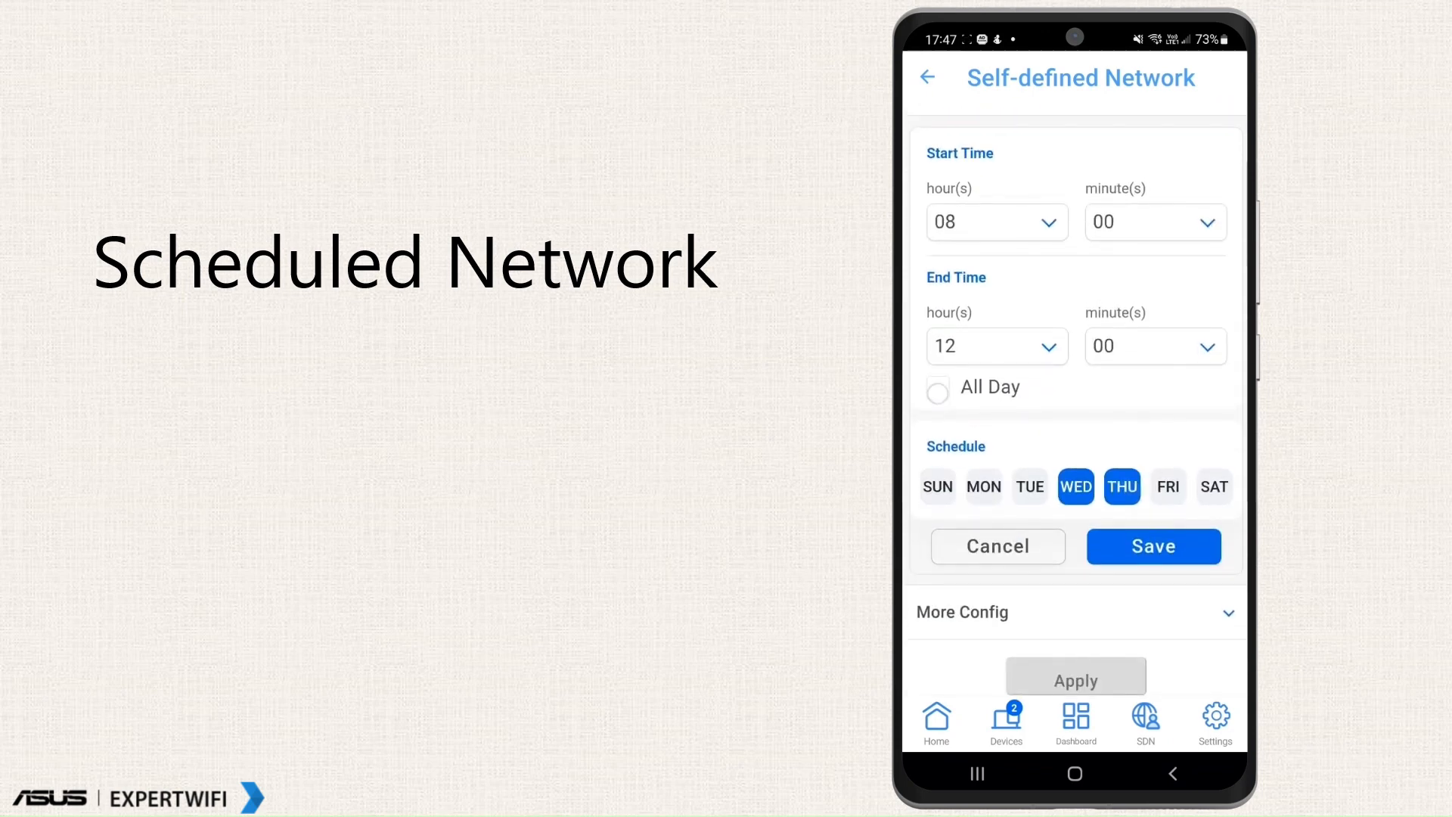
pyautogui.click(927, 77)
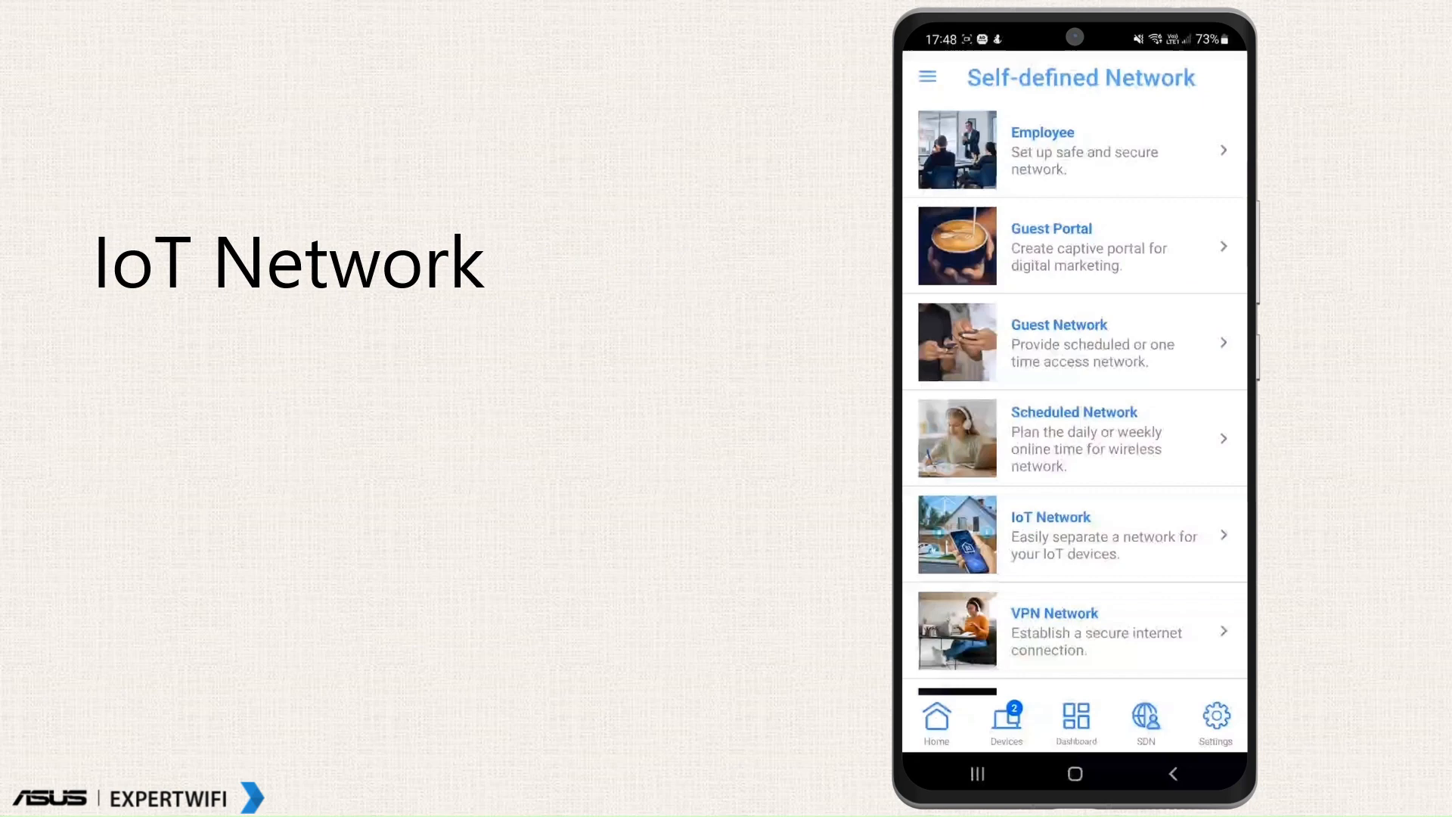
# Step: Open IoT Network, expand More Config, enable WiFi Scheduling and scroll to the time settings
pyautogui.click(1074, 534)
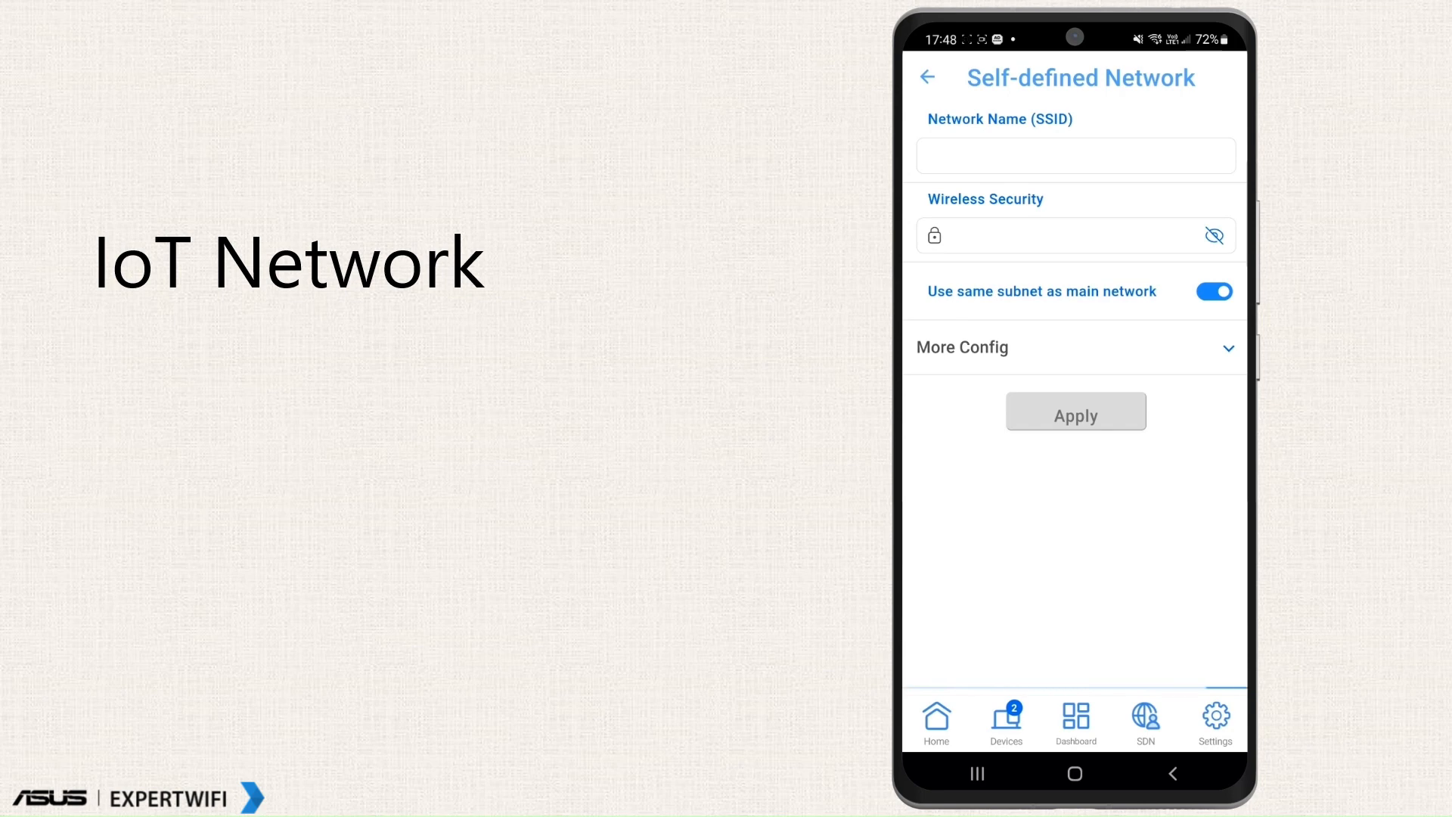
pyautogui.click(1073, 346)
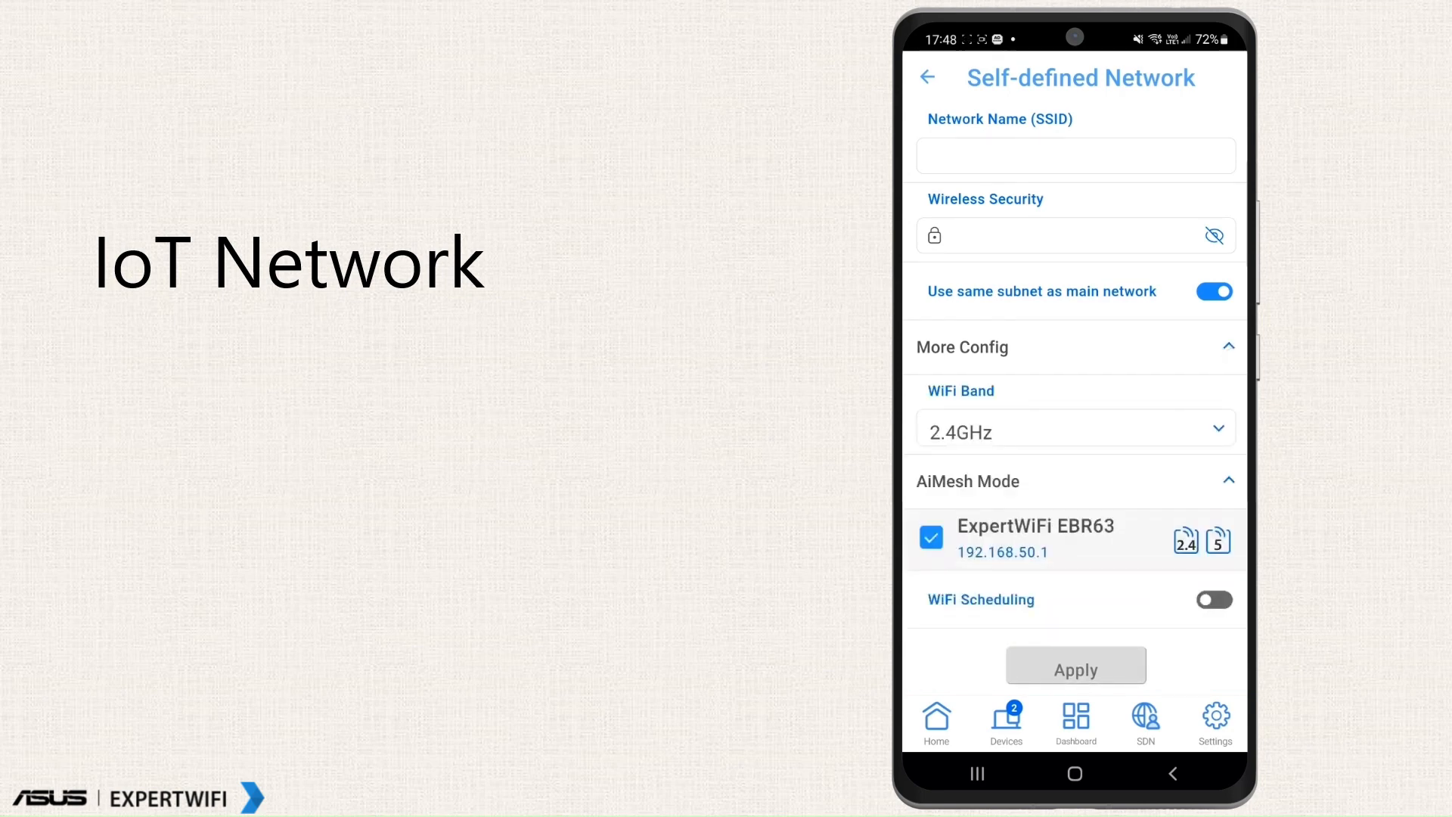
pyautogui.click(1213, 599)
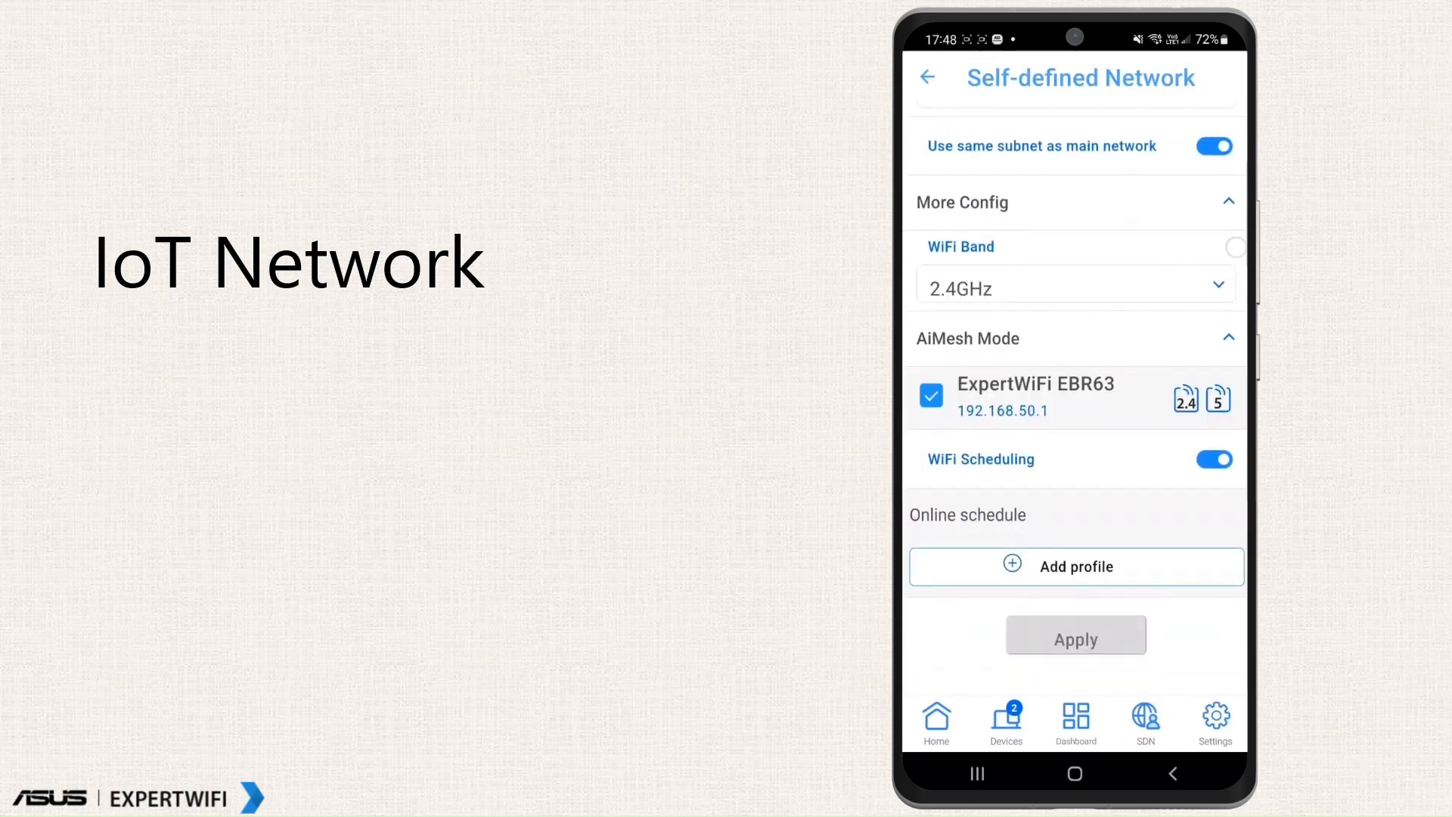
pyautogui.scroll(-3)
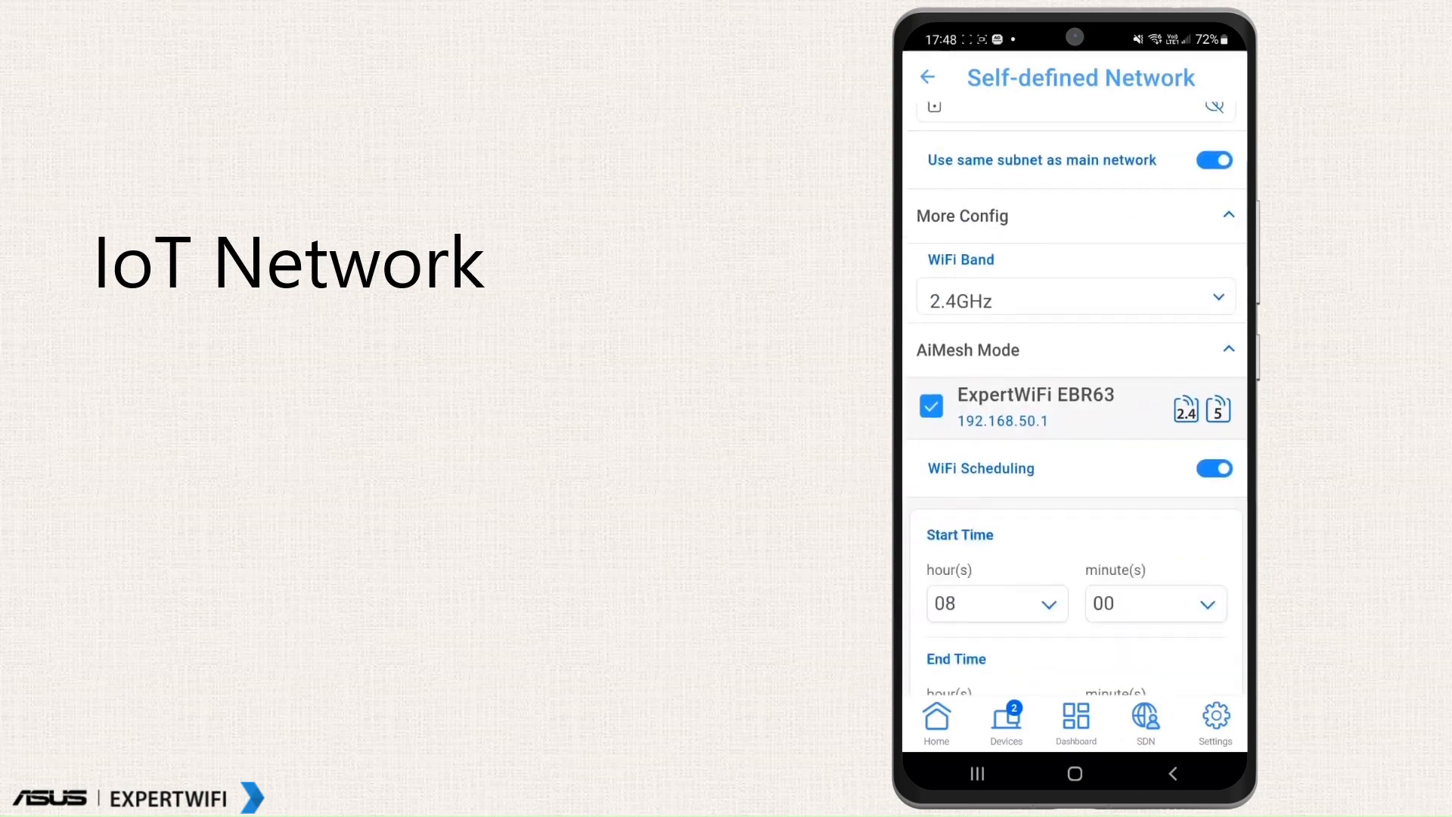
pyautogui.scroll(-3)
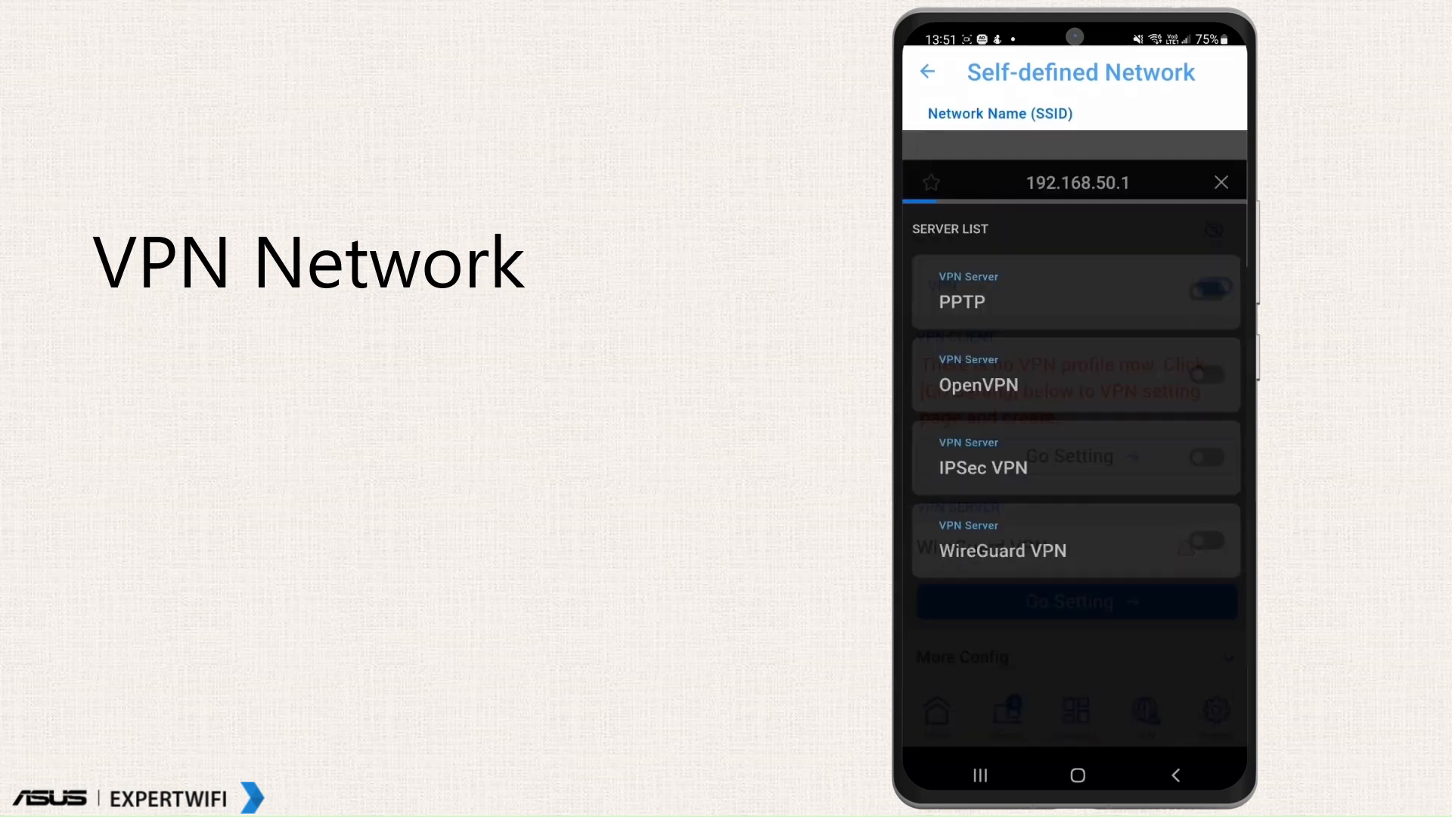
# Step: Use Go Setting to reach the PPTP, OpenVPN, IPSec and WireGuard VPN server list
pyautogui.click(1220, 182)
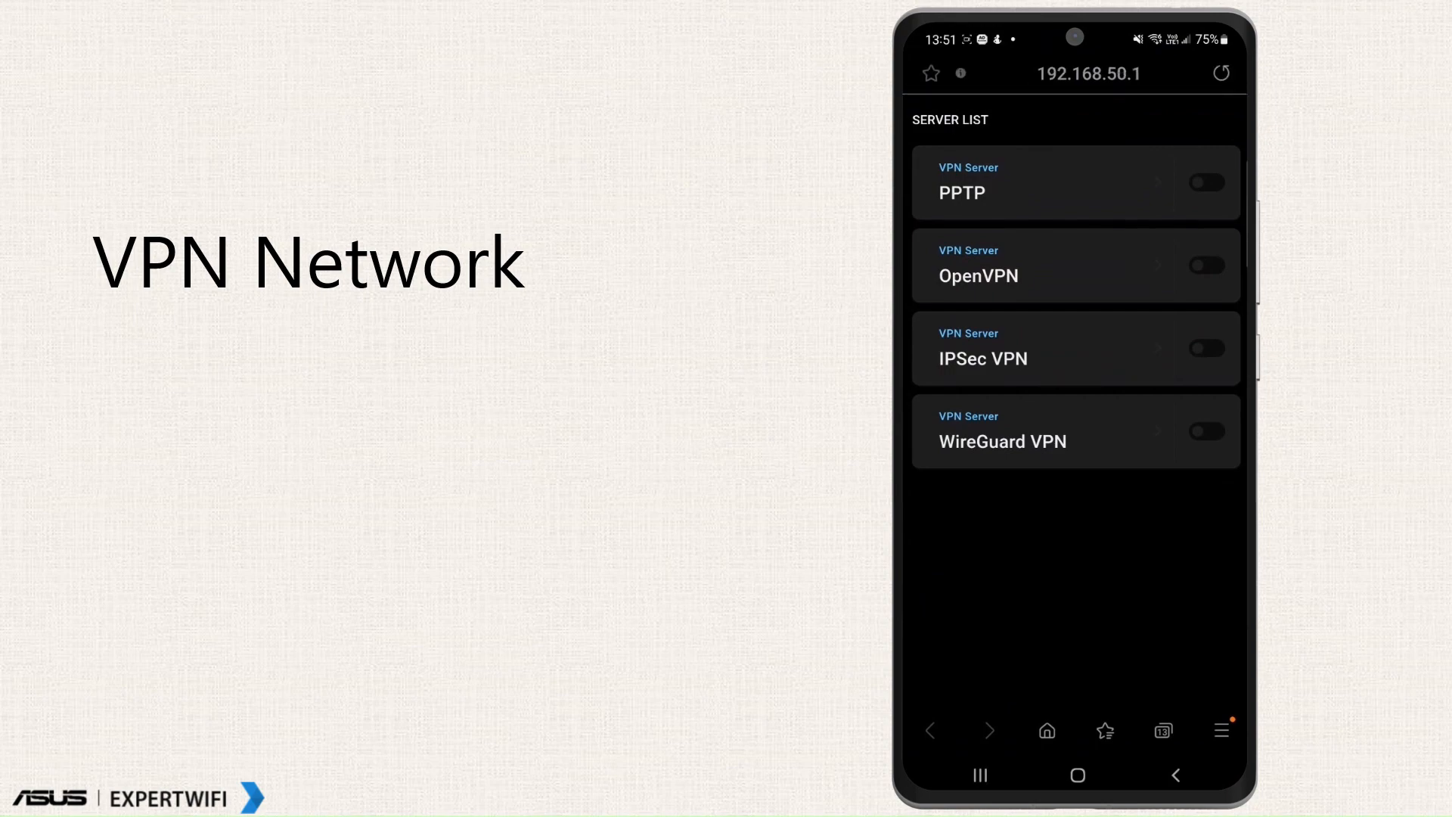